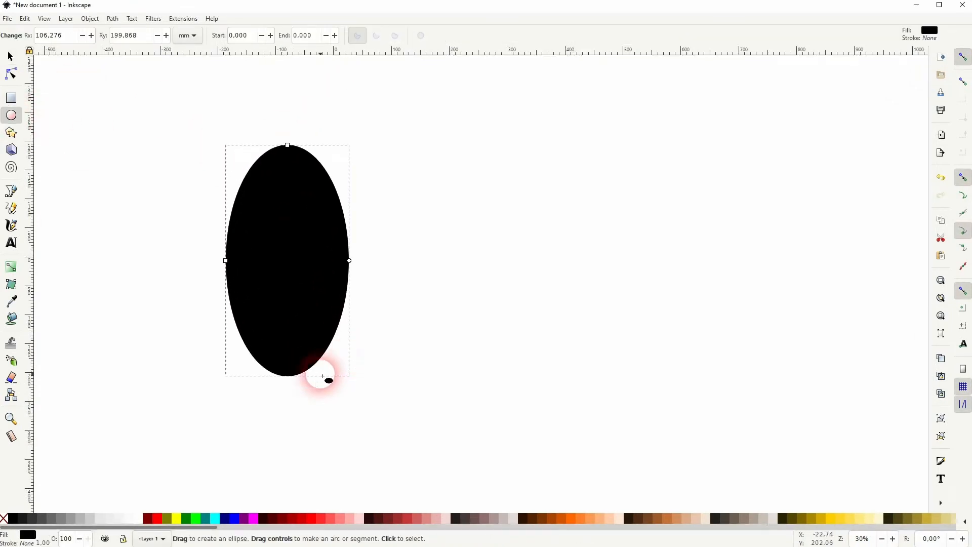
- Remove the ellipse's black fill, widen it slightly and rotate it to a slight tilt
left_click(5, 518)
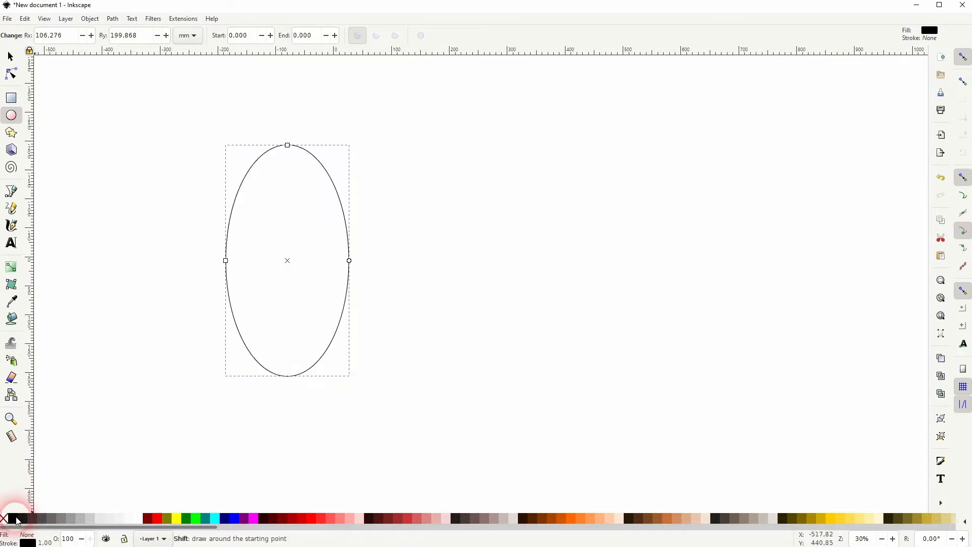
left_click(10, 56)
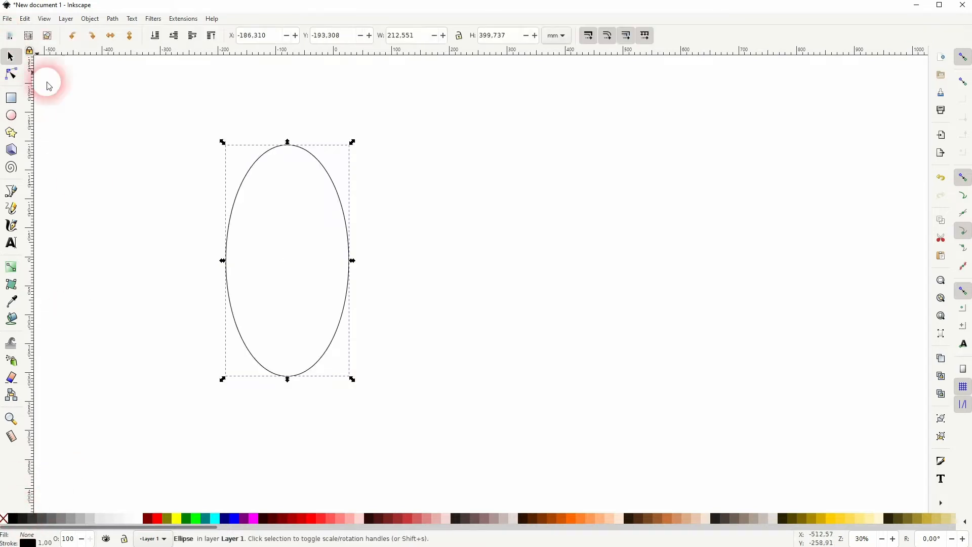
left_click_drag(351, 260, 347, 260)
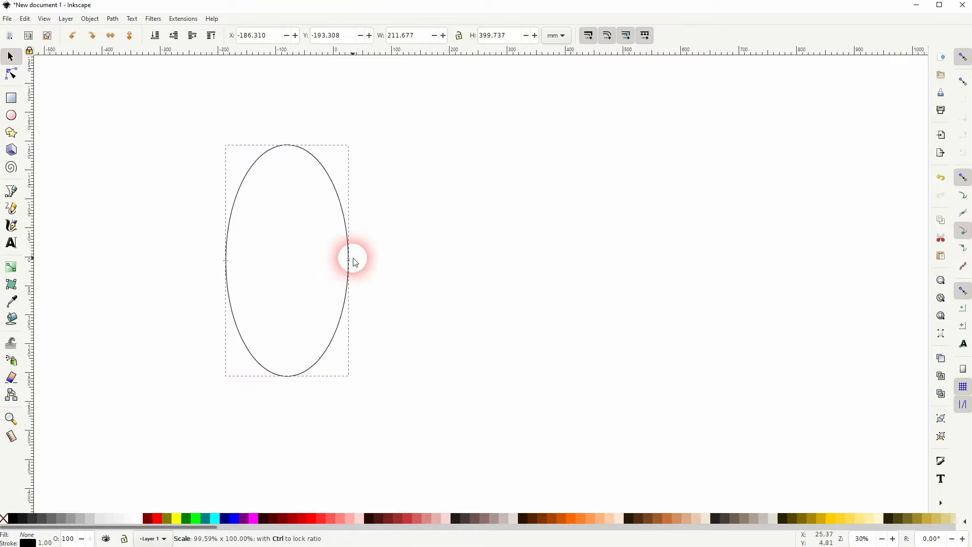
left_click_drag(357, 260, 357, 149)
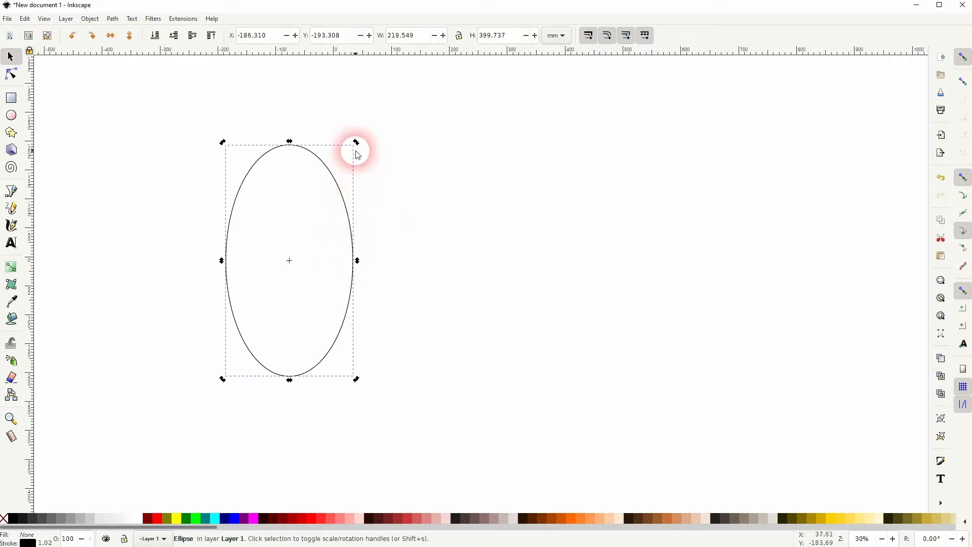
left_click_drag(355, 143, 329, 134)
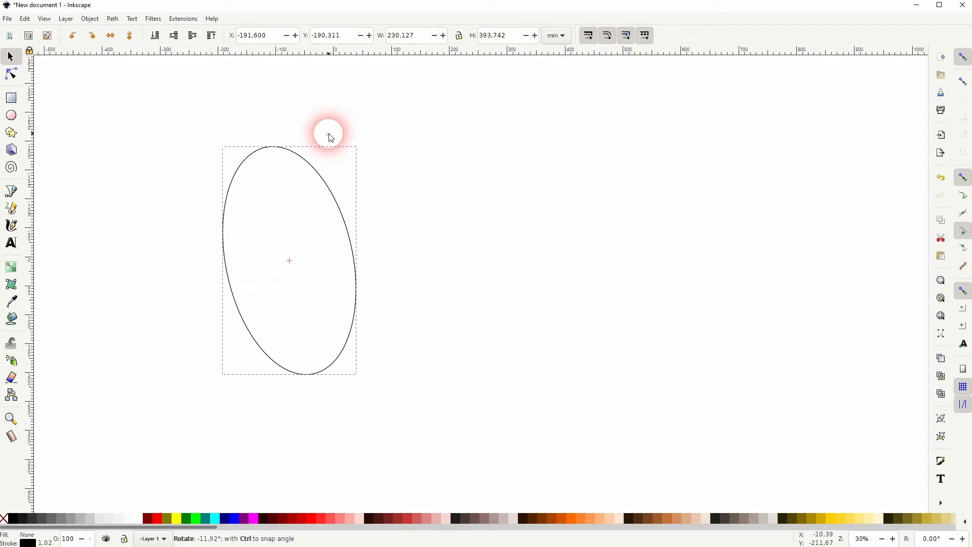
left_click_drag(328, 134, 321, 134)
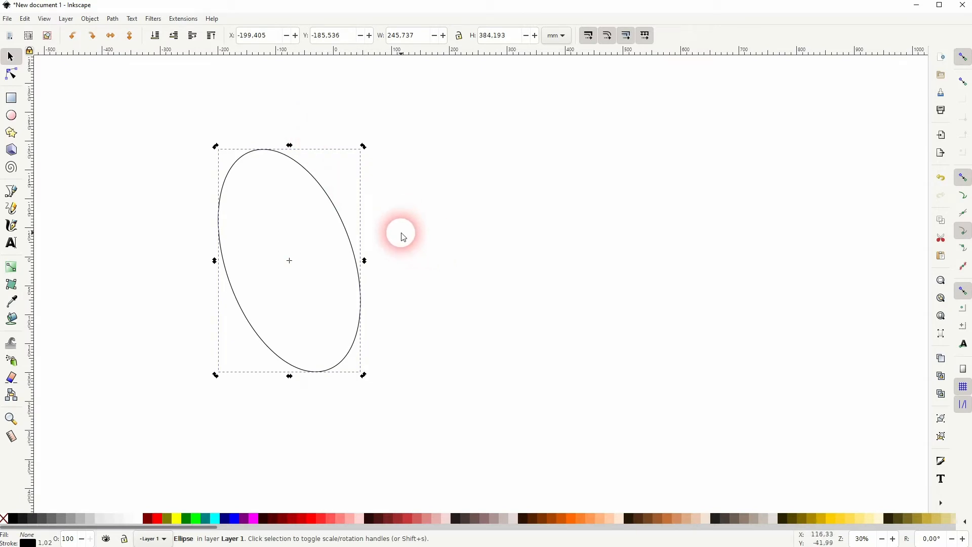
- Move the duplicate right, mirror it horizontally, then slide it back over the original so the outlines cross
left_click_drag(400, 236, 502, 233)
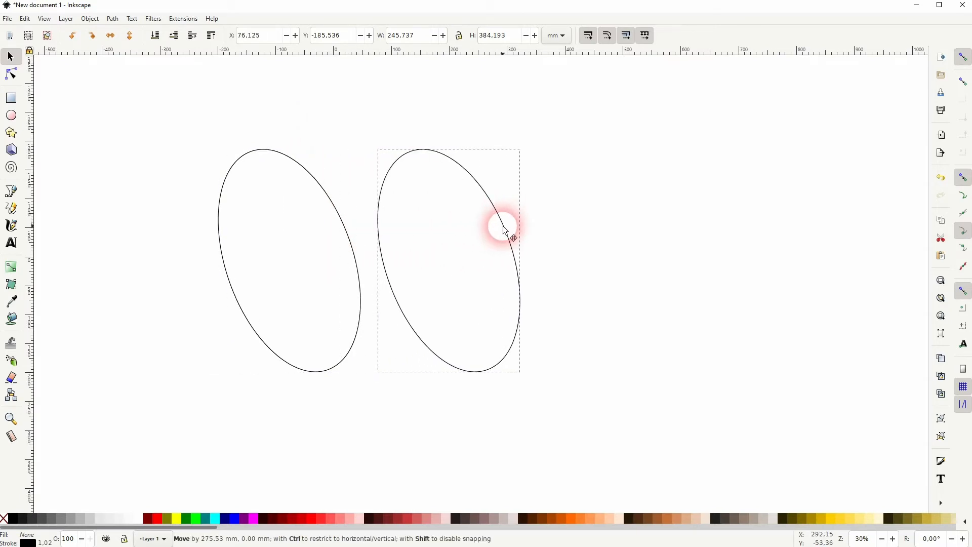
left_click(110, 35)
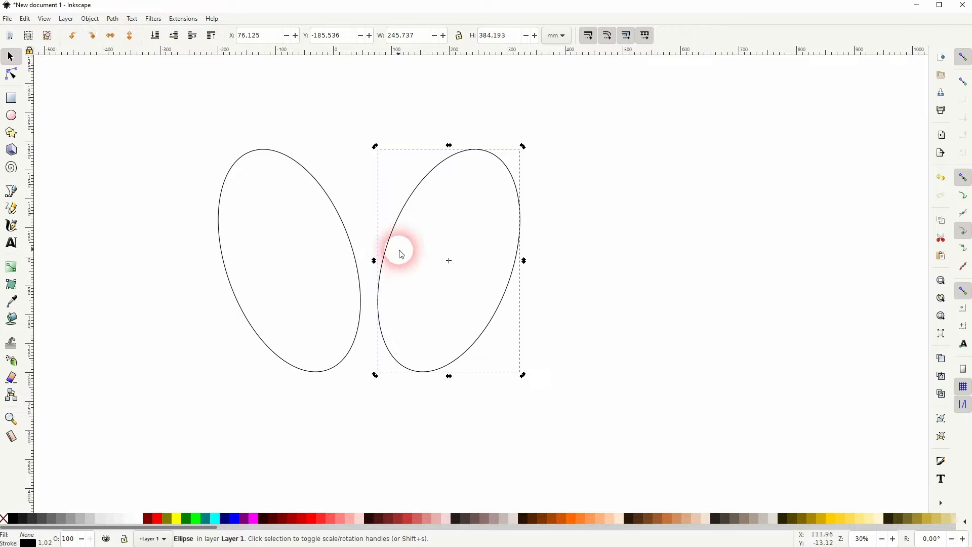
left_click_drag(400, 253, 317, 233)
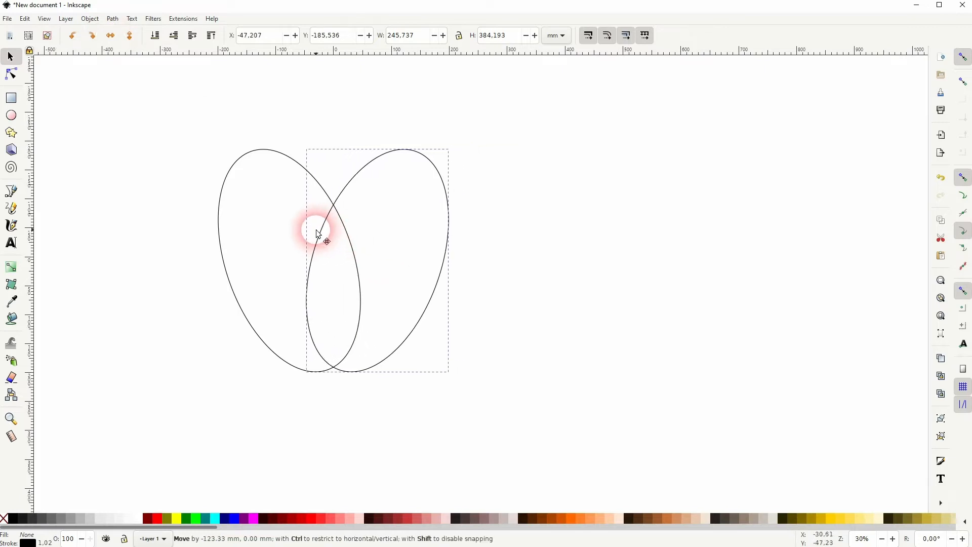
left_click_drag(316, 233, 293, 231)
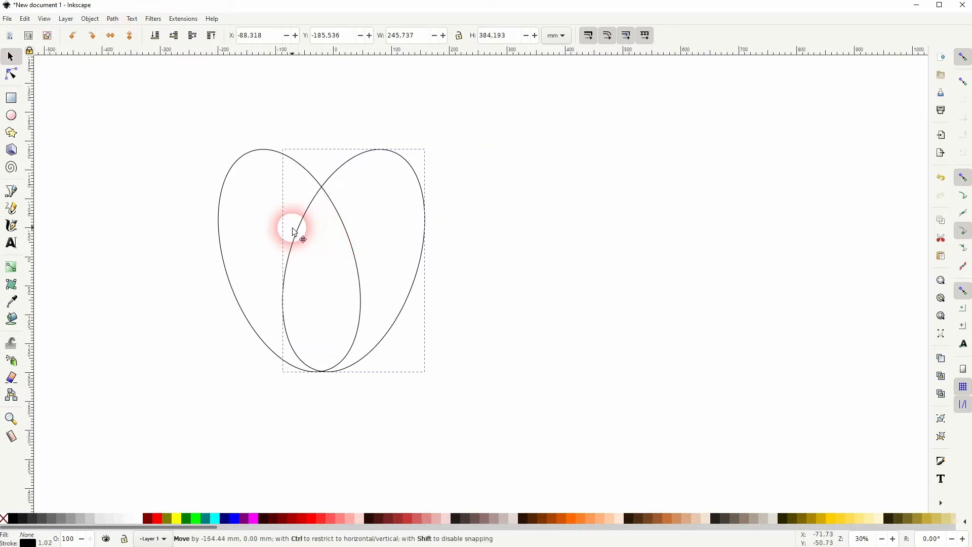
left_click_drag(295, 233, 328, 191)
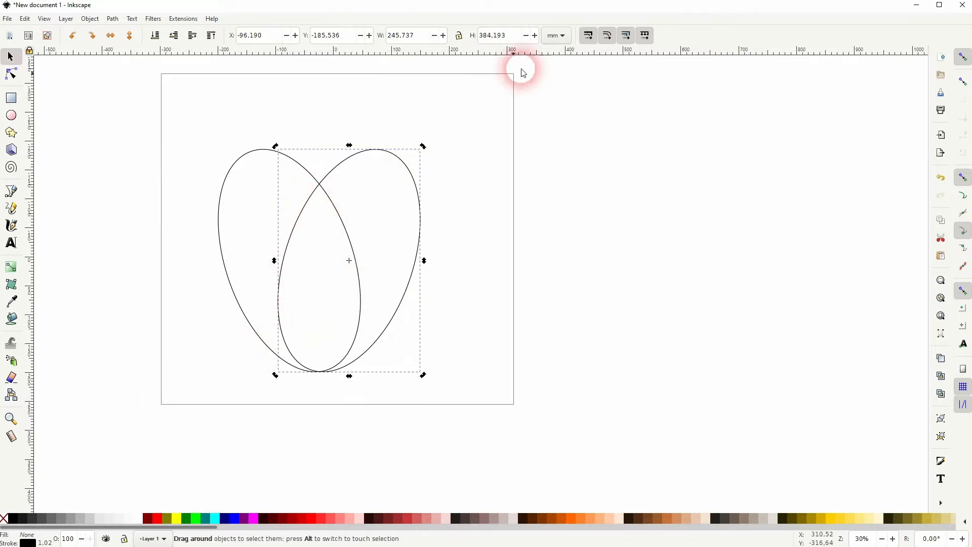
- Intersect the two ellipses into a pointed leaf shape and drag its scale handles to adjust proportions
left_click(113, 18)
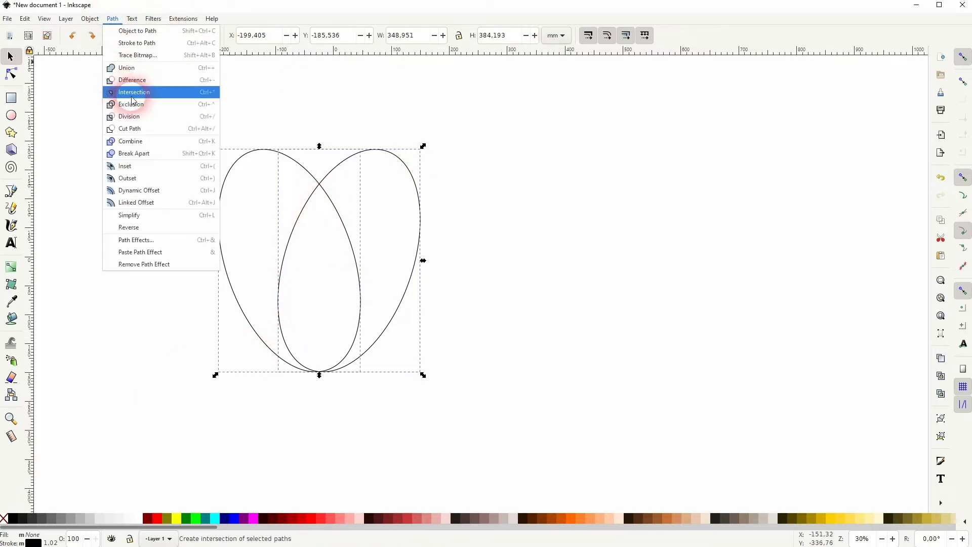
left_click(133, 92)
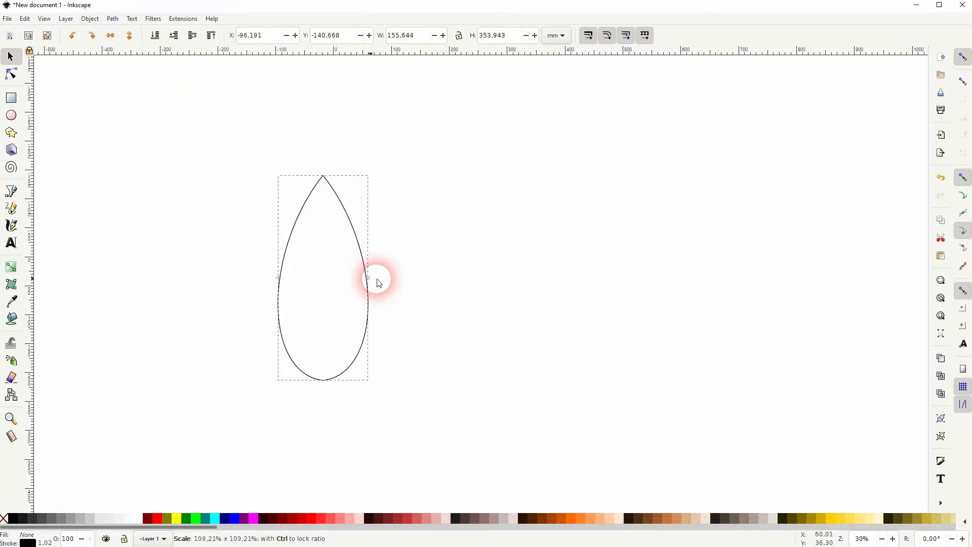
left_click_drag(377, 283, 397, 285)
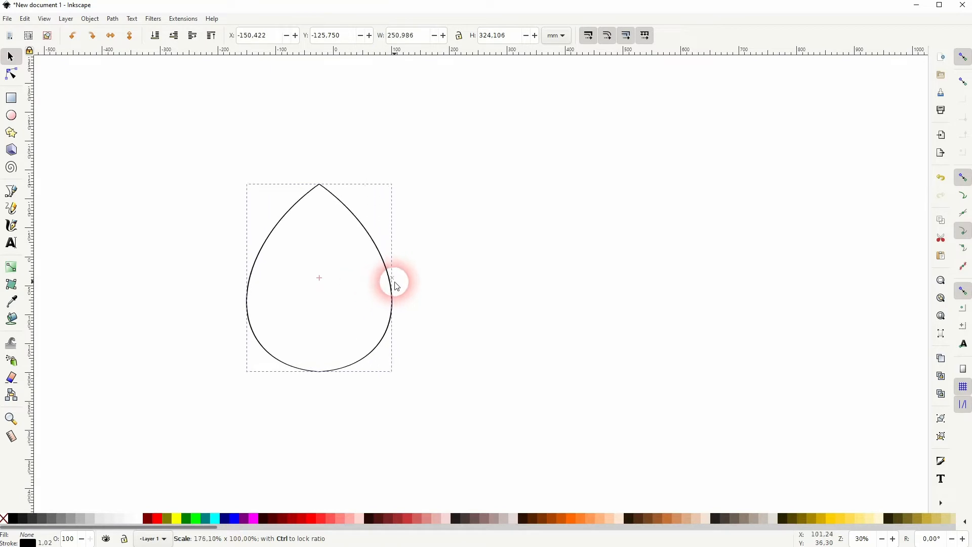
left_click_drag(394, 279, 366, 286)
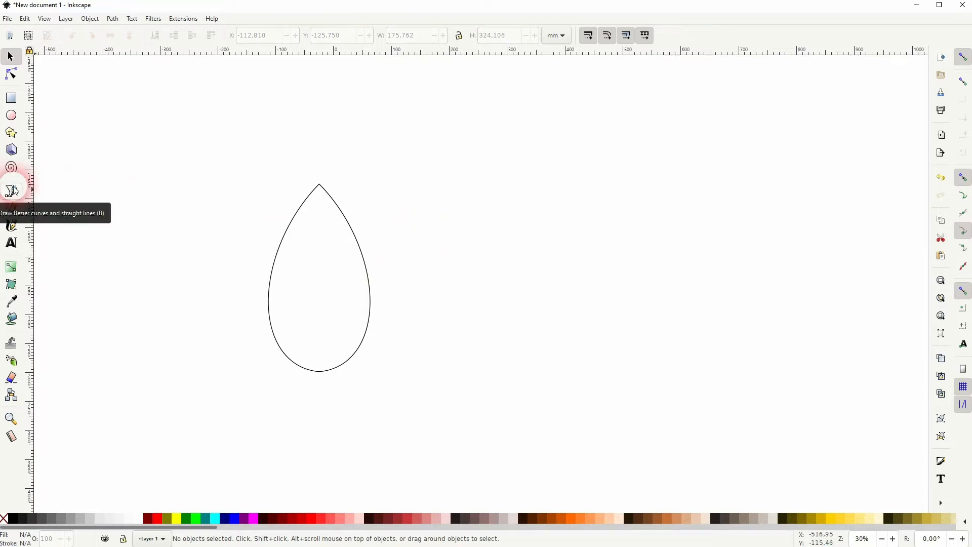
- Draw a straight centre vein from the leaf tip to its base with the Bezier tool
left_click(11, 190)
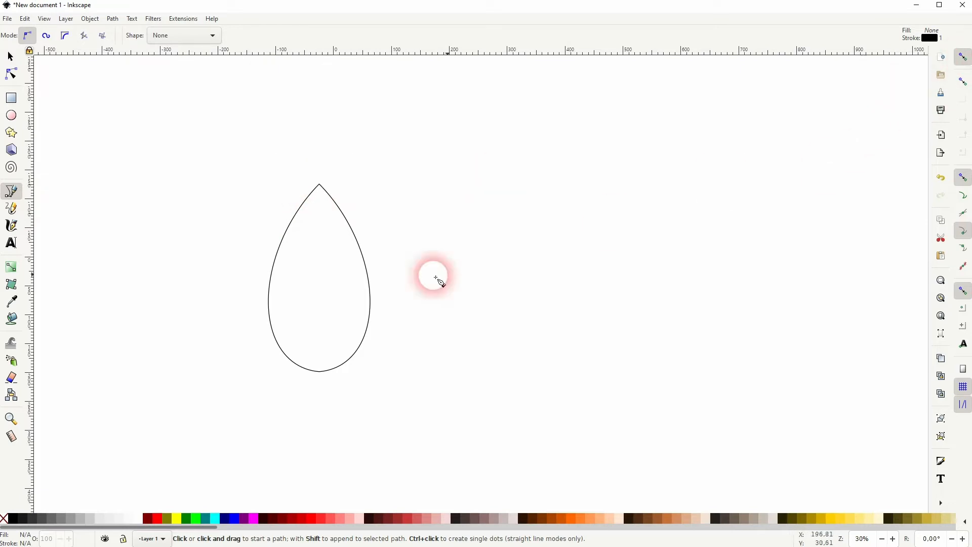
left_click(319, 185)
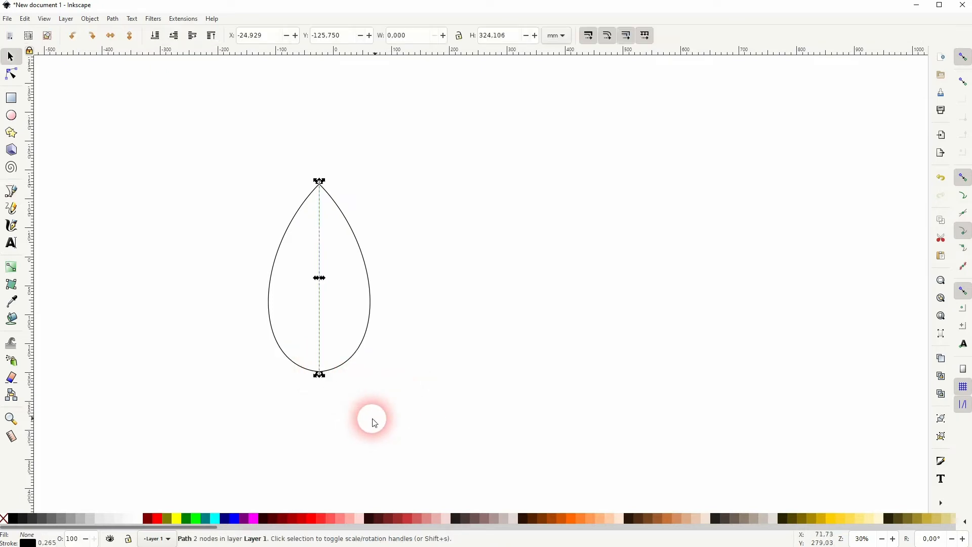
left_click(347, 276)
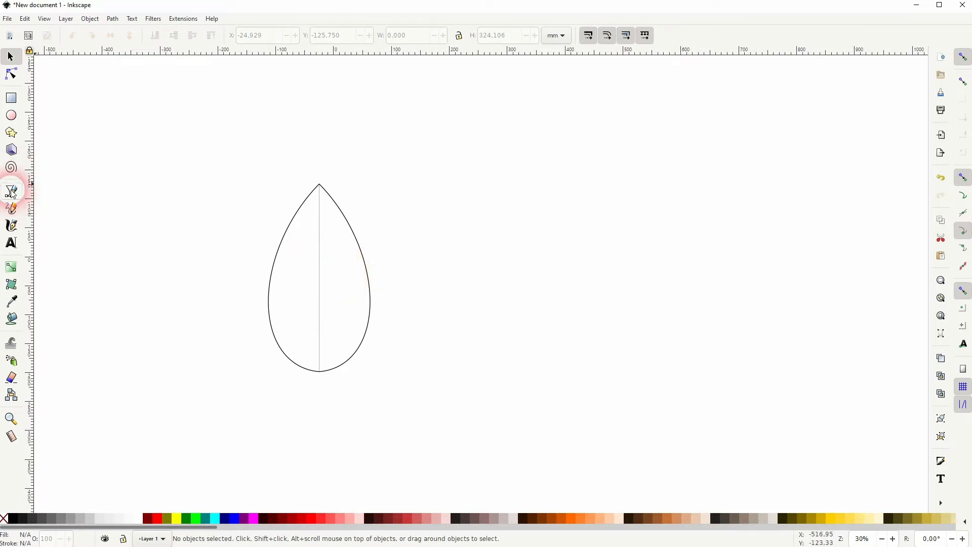
- Draw a short stem below the leaf base and bend it into a curve with the Node tool
left_click(12, 190)
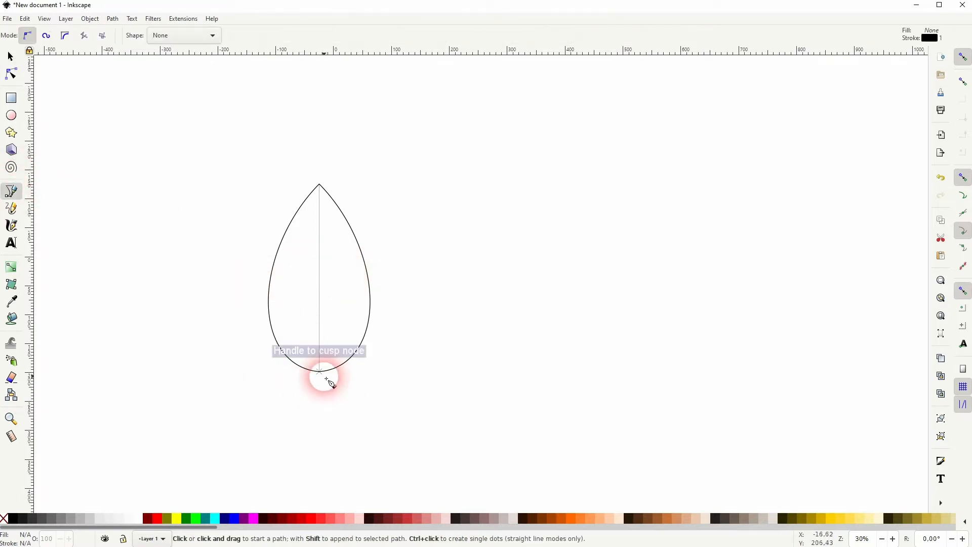
left_click_drag(319, 377, 269, 408)
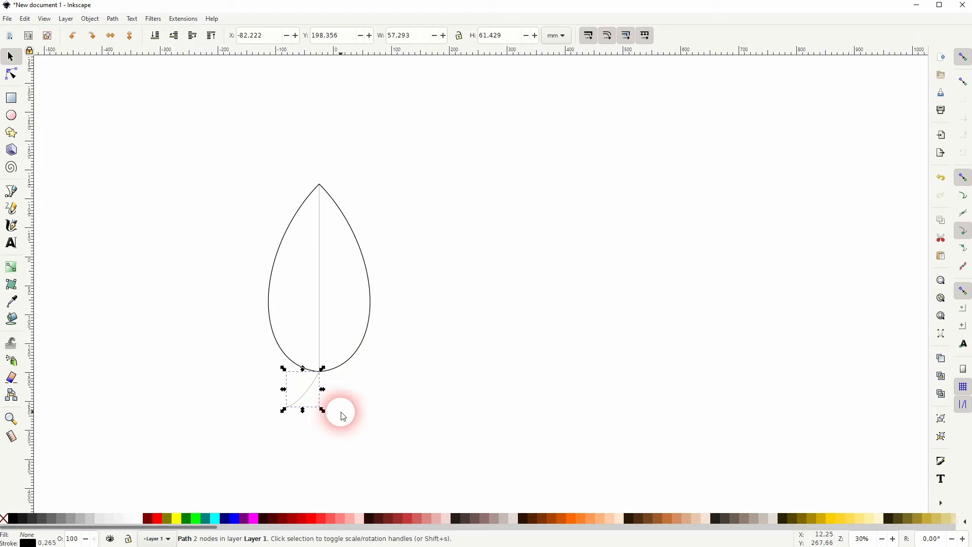
left_click(349, 403)
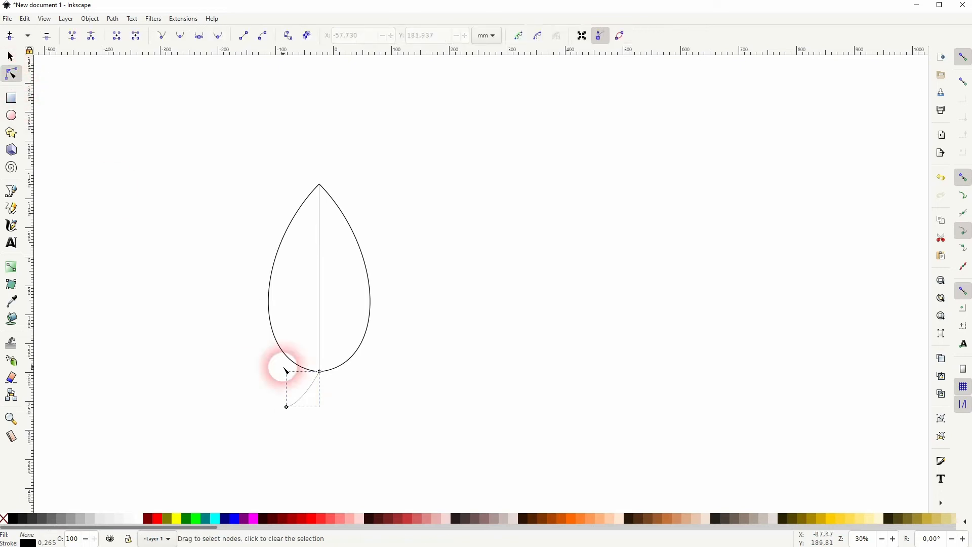
left_click_drag(285, 405, 301, 406)
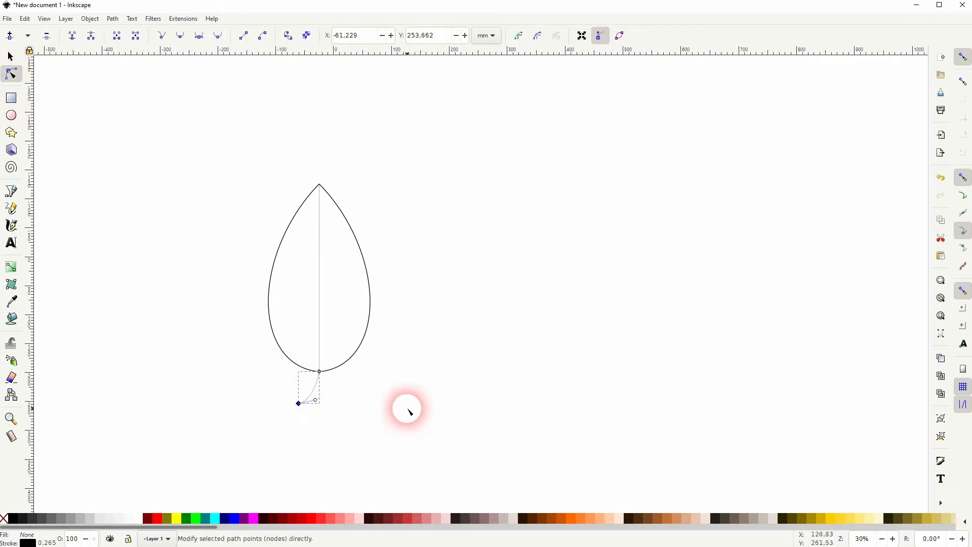
mouse_move(463, 362)
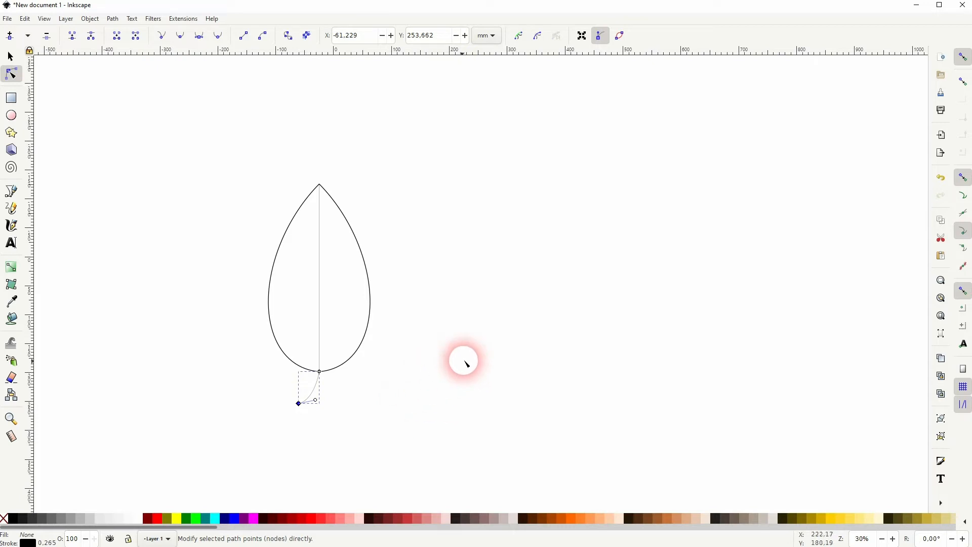
mouse_move(475, 340)
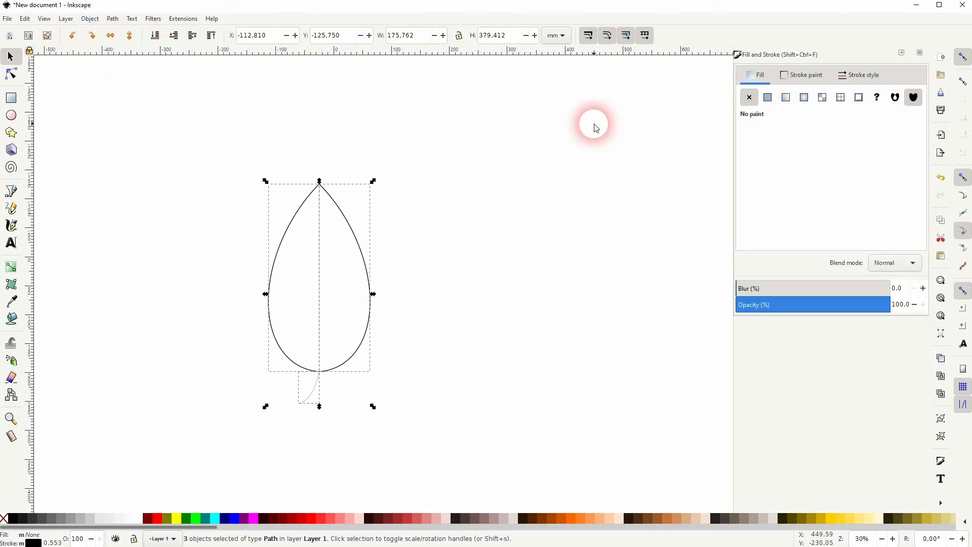
- Set the stroke width to 20 px with round caps and round joins for outline, vein and stem
left_click(833, 97)
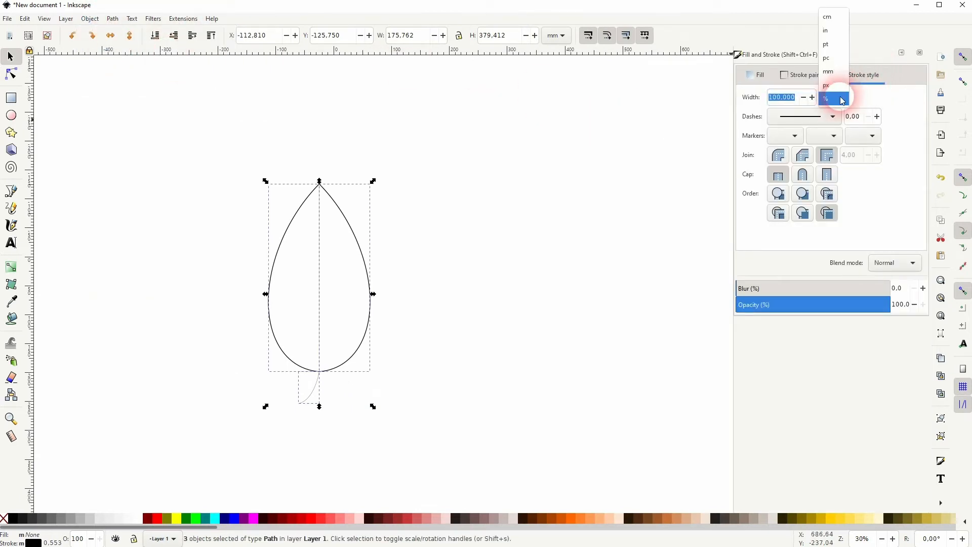
left_click(826, 85)
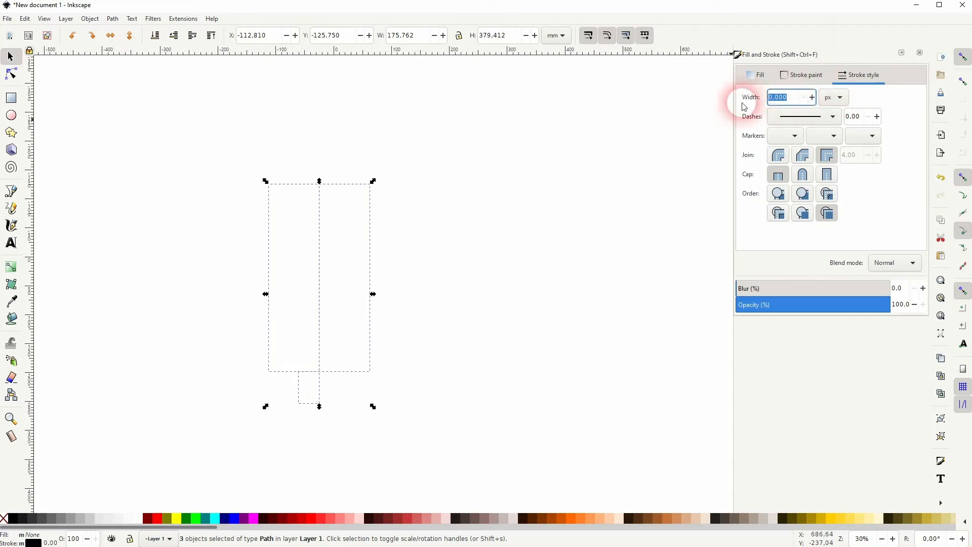
type("20.000")
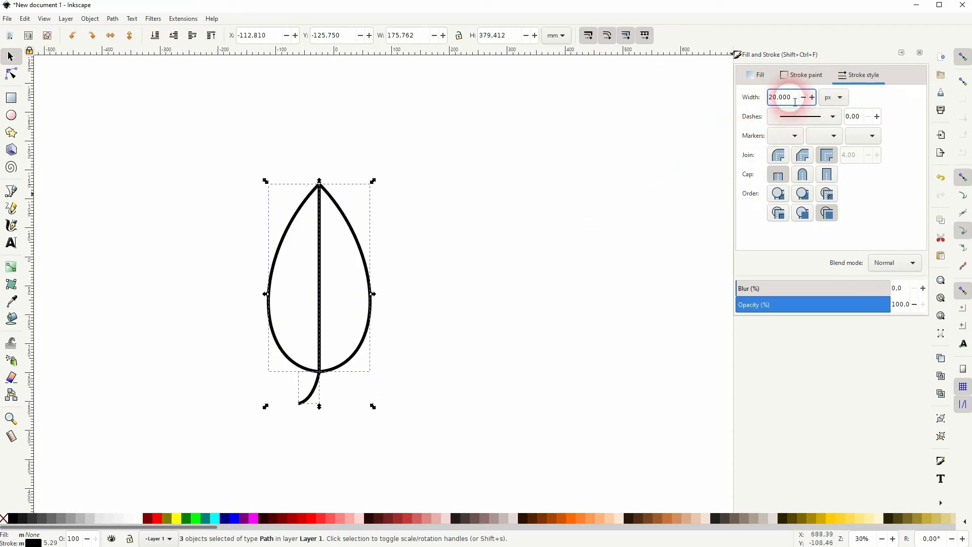
left_click(802, 98)
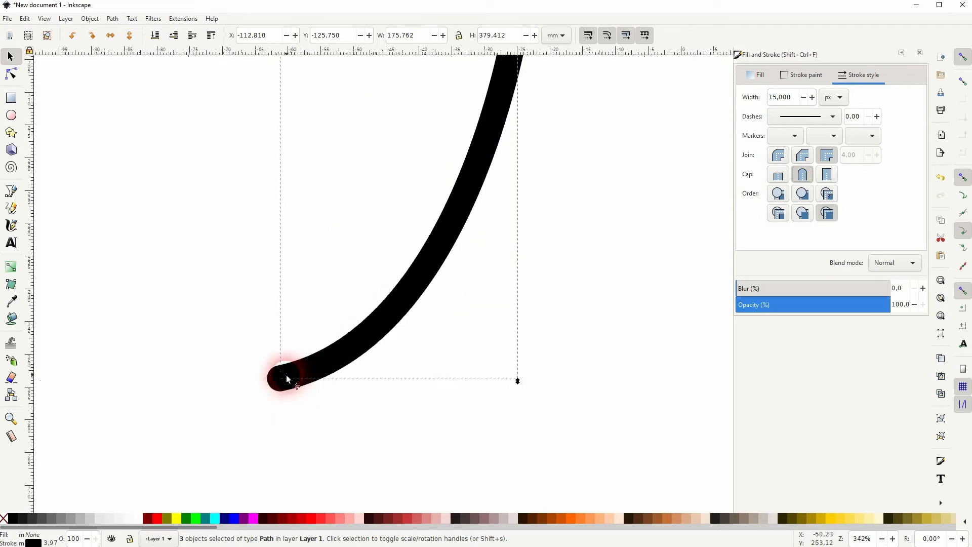
left_click(778, 173)
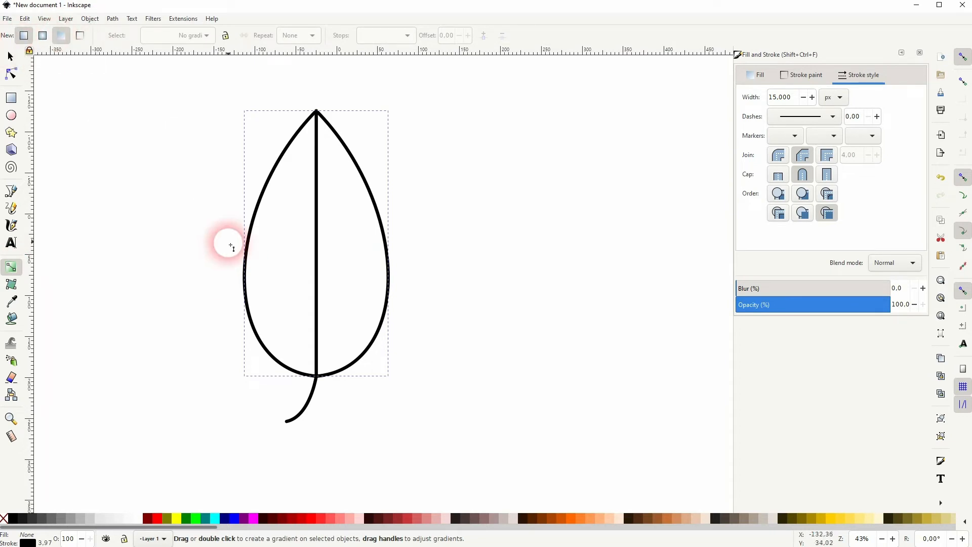
- Drag a gradient across the leaf and colour its starting stop green on the colour wheel
left_click_drag(233, 244, 387, 244)
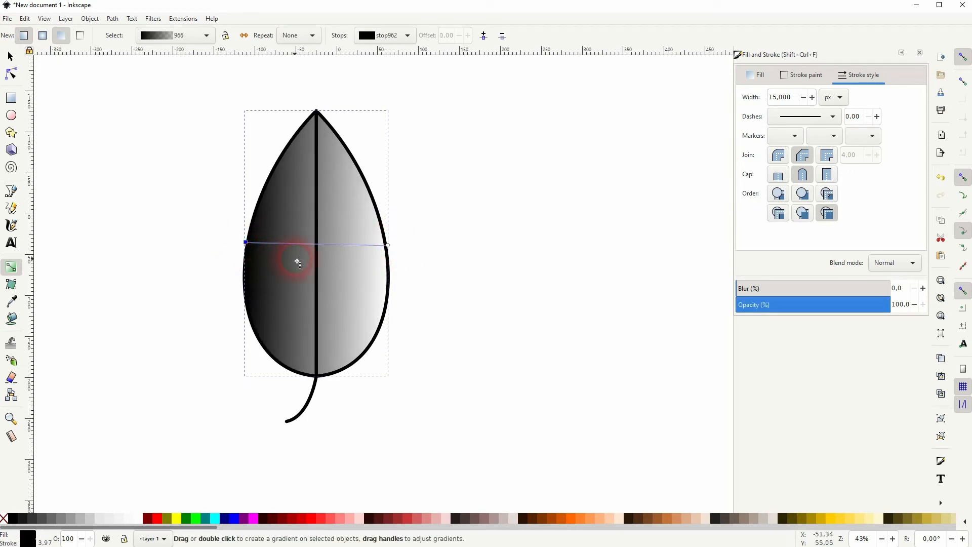
left_click(760, 74)
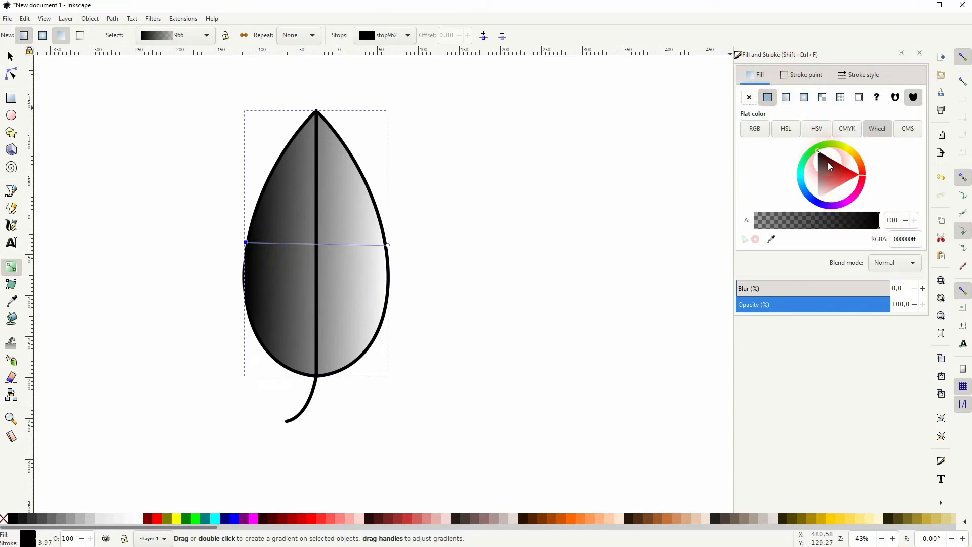
left_click(860, 178)
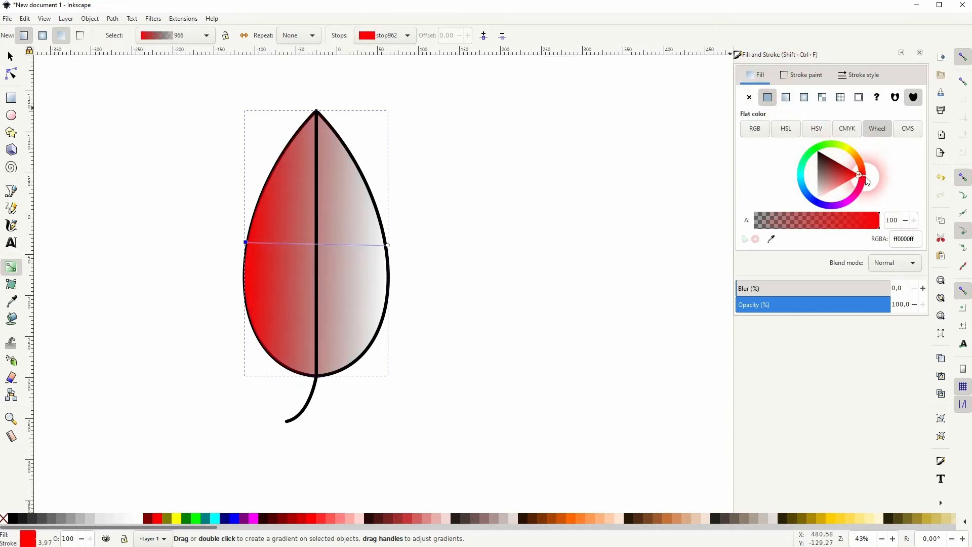
left_click(812, 157)
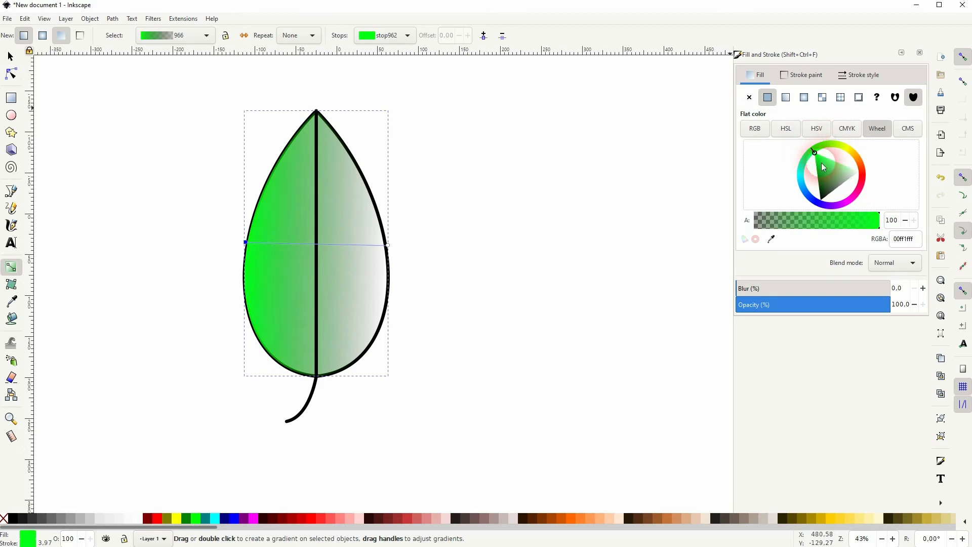
- Colour the transparent end stop green as well, refining its shade
left_click(817, 171)
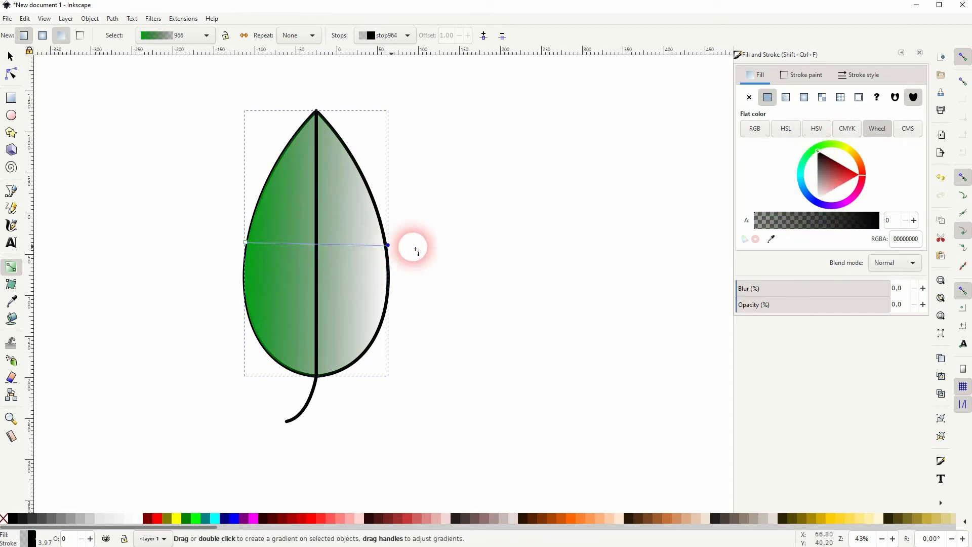
left_click(861, 175)
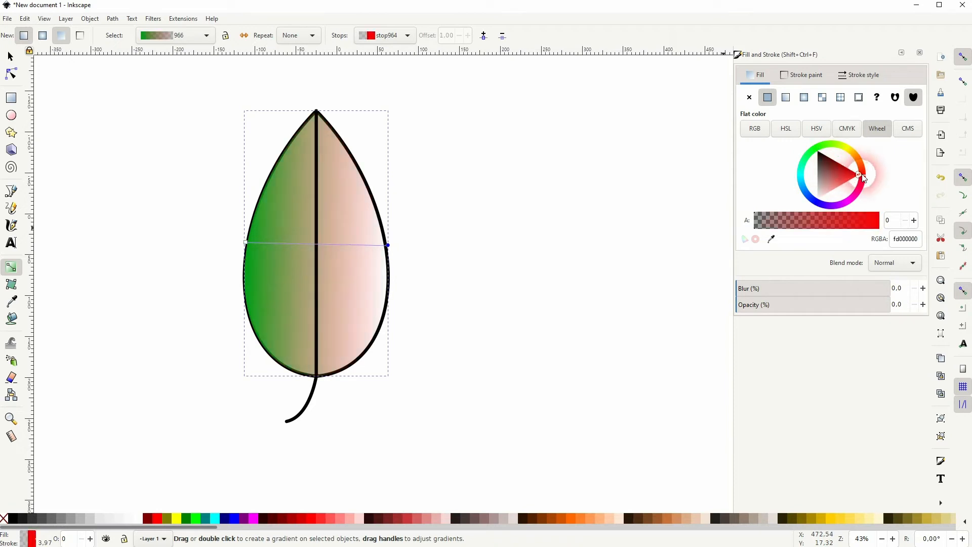
left_click(816, 156)
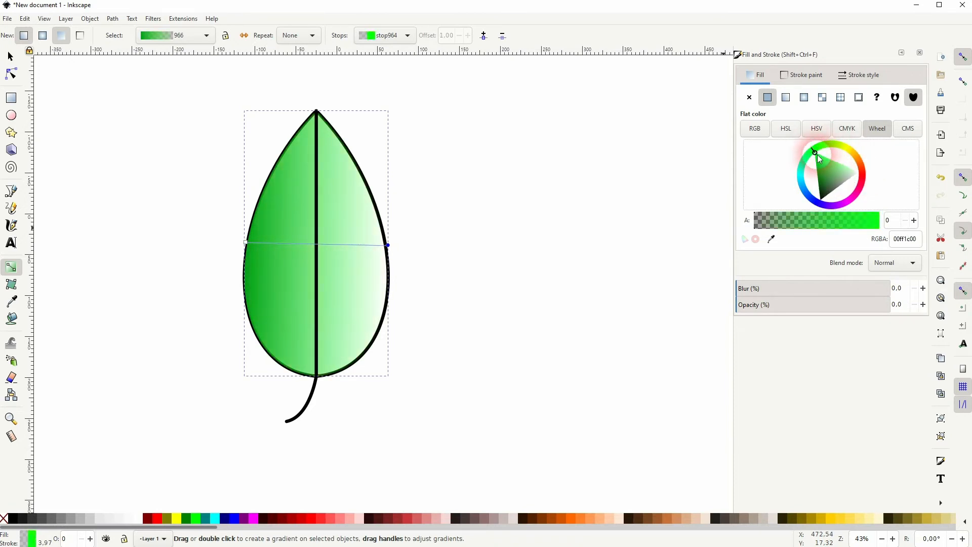
left_click(827, 163)
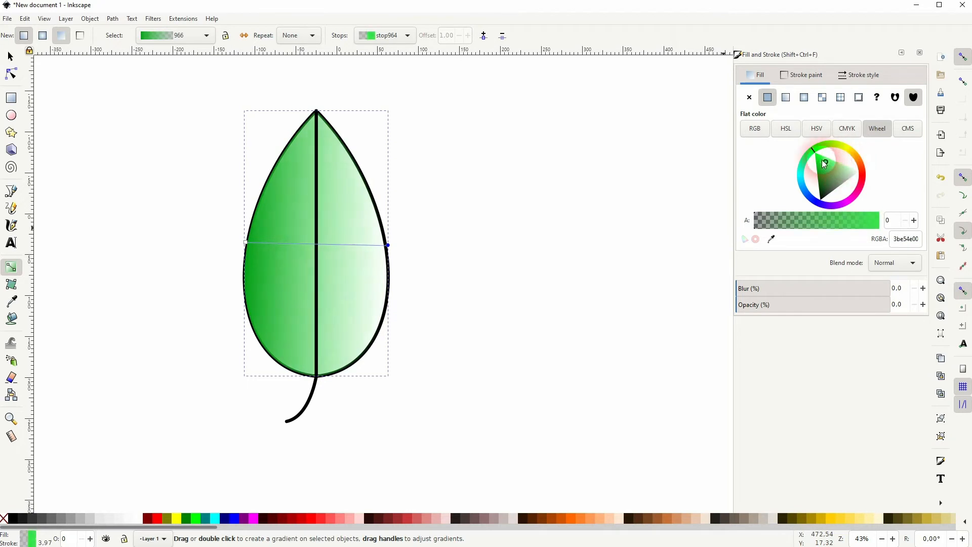
left_click(816, 158)
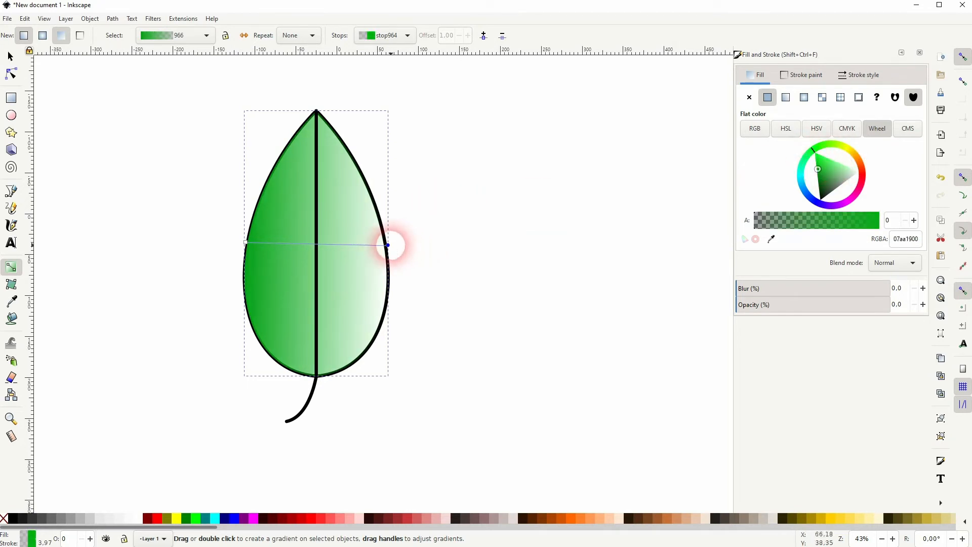
- Drag the gradient's end handle down-right past the leaf's bottom edge for a diagonal fade
left_click_drag(386, 245, 407, 288)
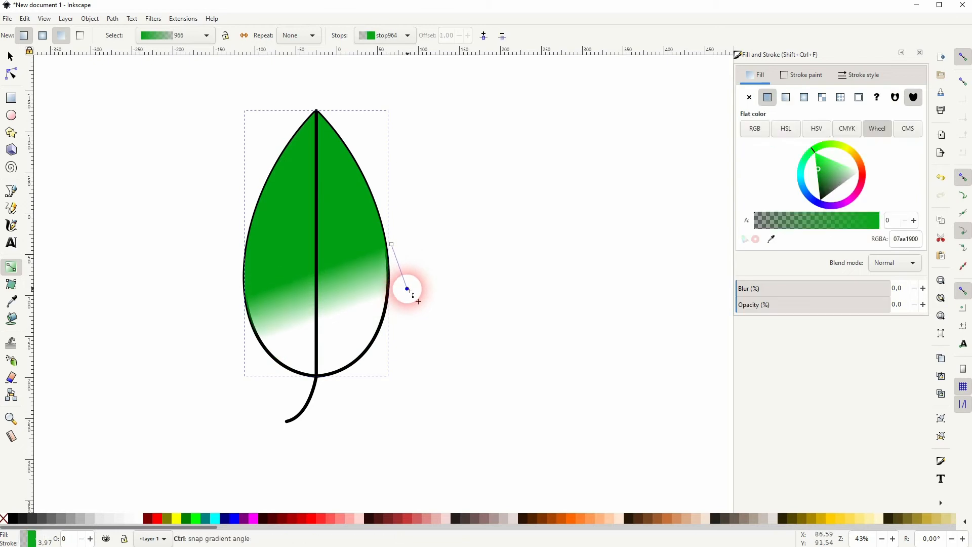
left_click_drag(407, 288, 407, 311)
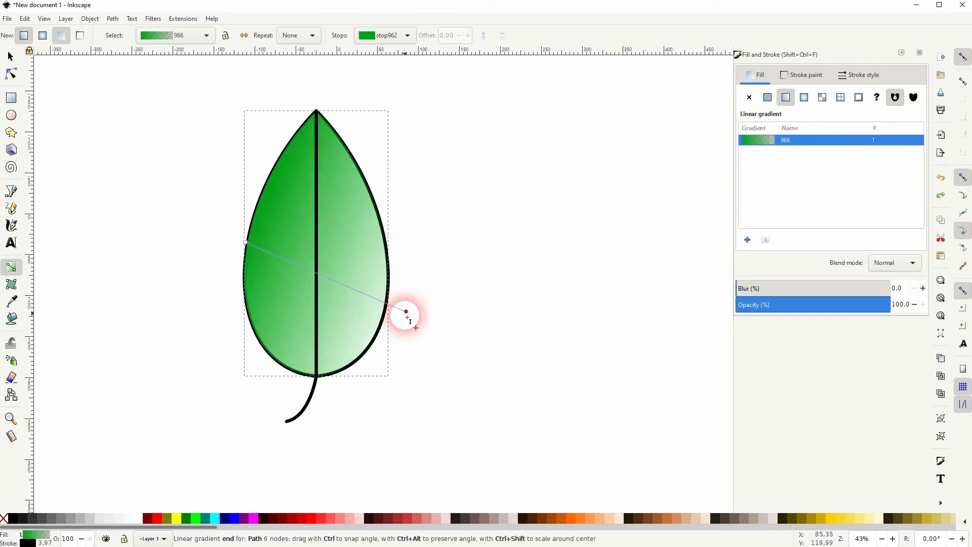
left_click_drag(406, 310, 403, 423)
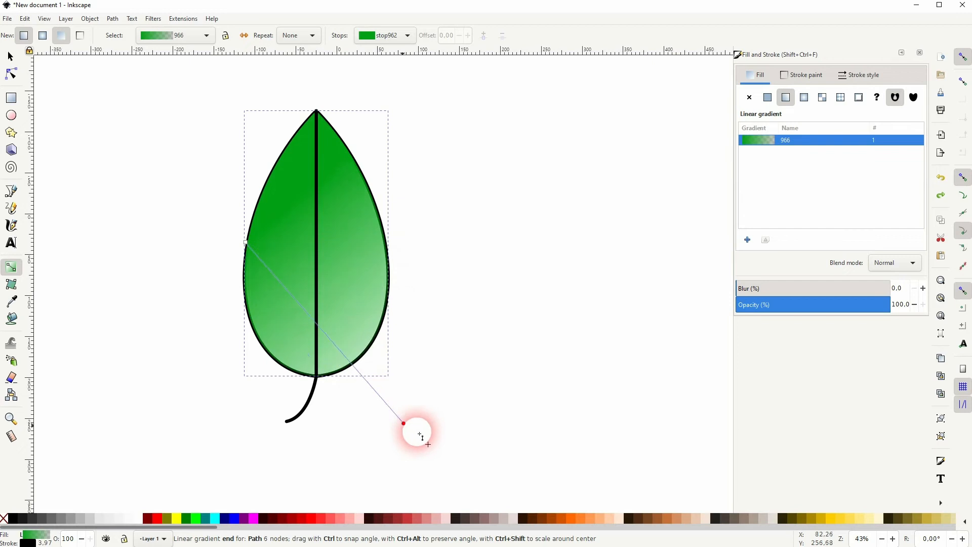
left_click_drag(420, 437, 416, 327)
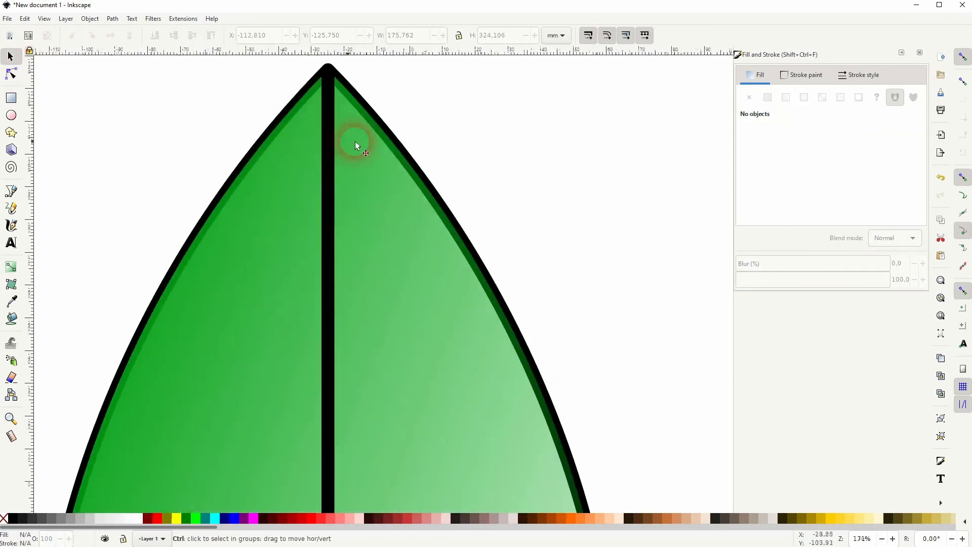
scroll("down", 3)
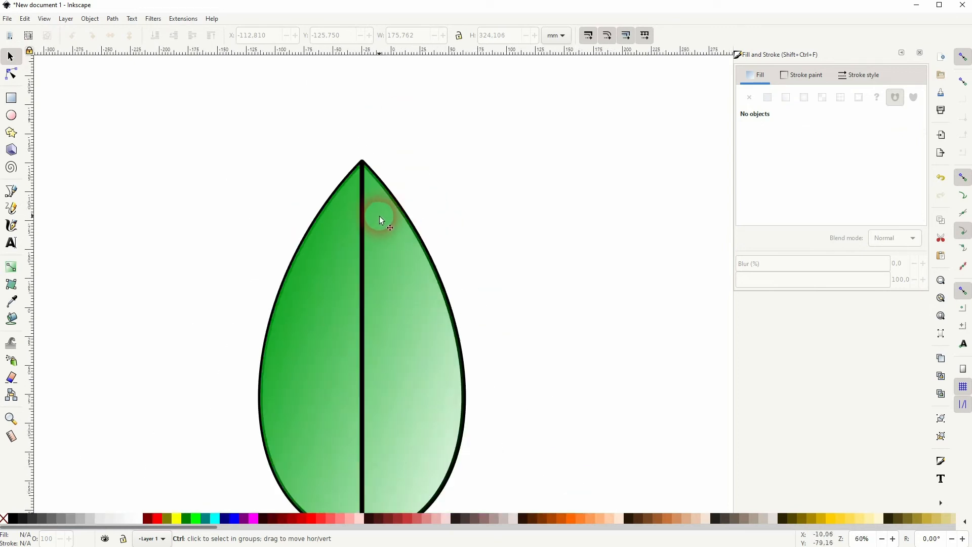
scroll("down", 3)
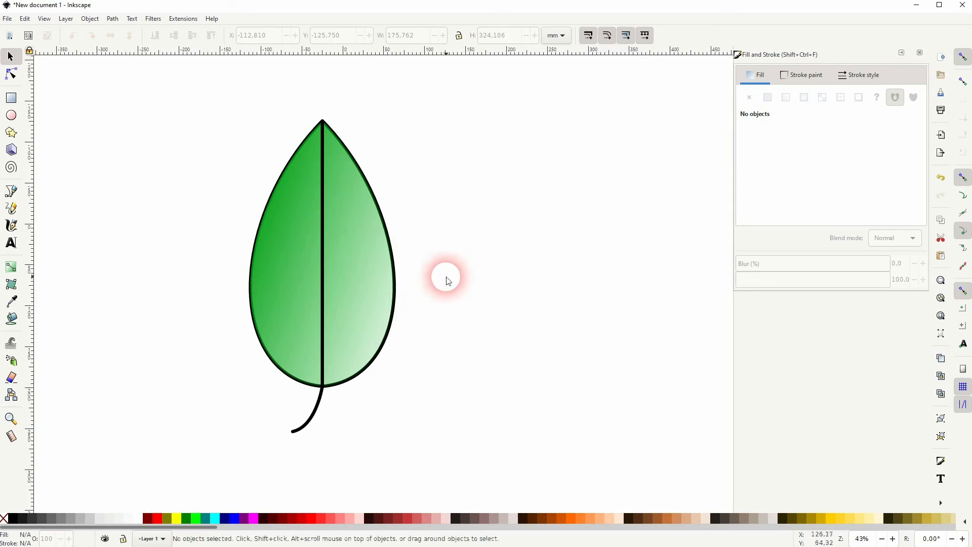
mouse_move(493, 239)
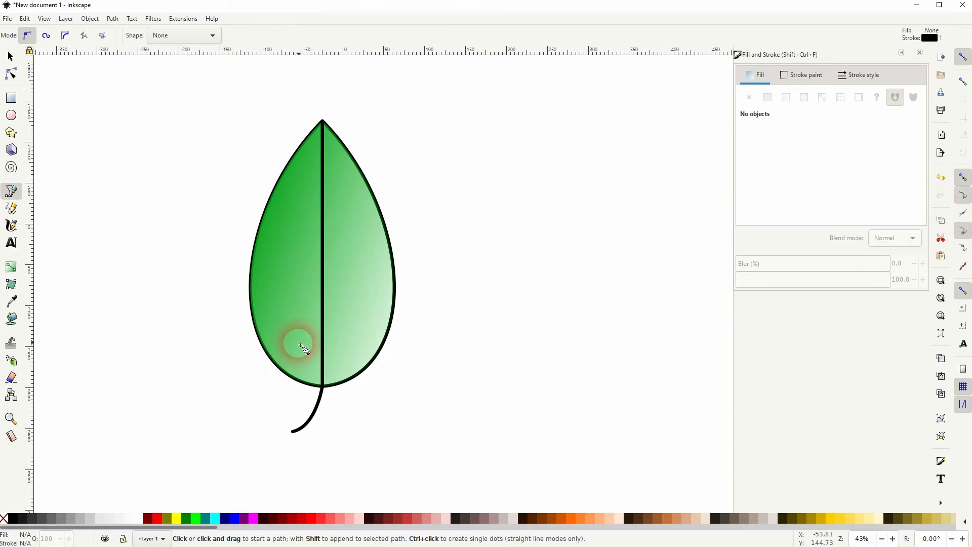
- Draw left and right curved side veins from the midrib and move a copied pair toward the tip
left_click(303, 347)
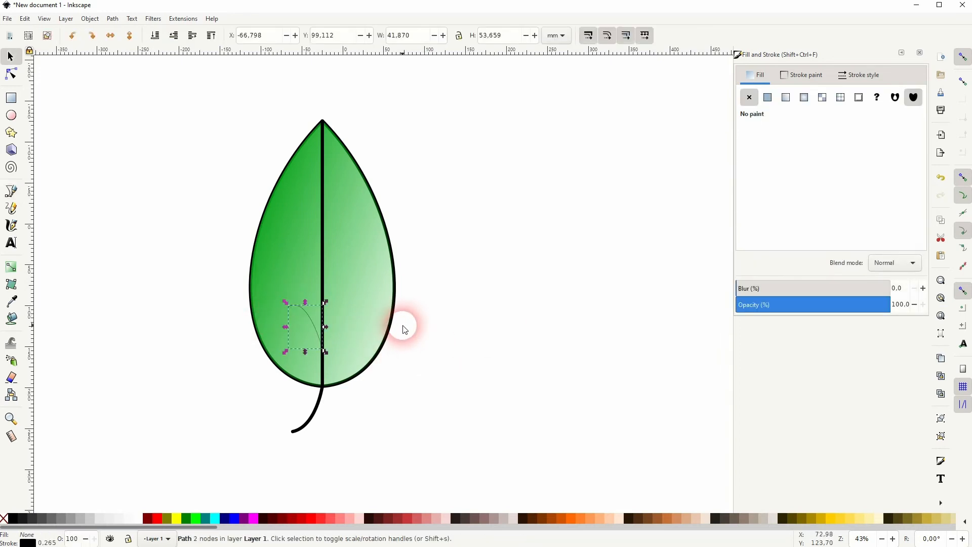
left_click(10, 191)
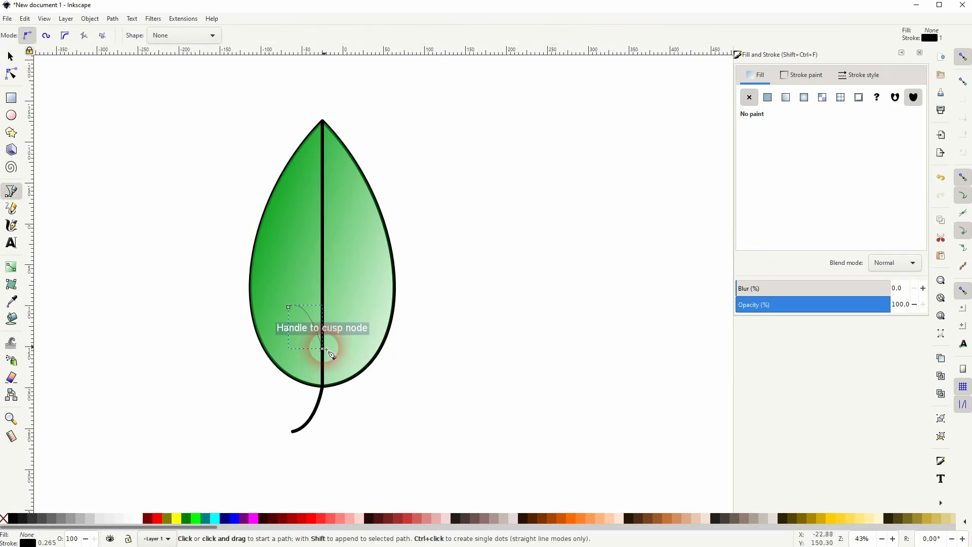
left_click_drag(322, 350, 372, 319)
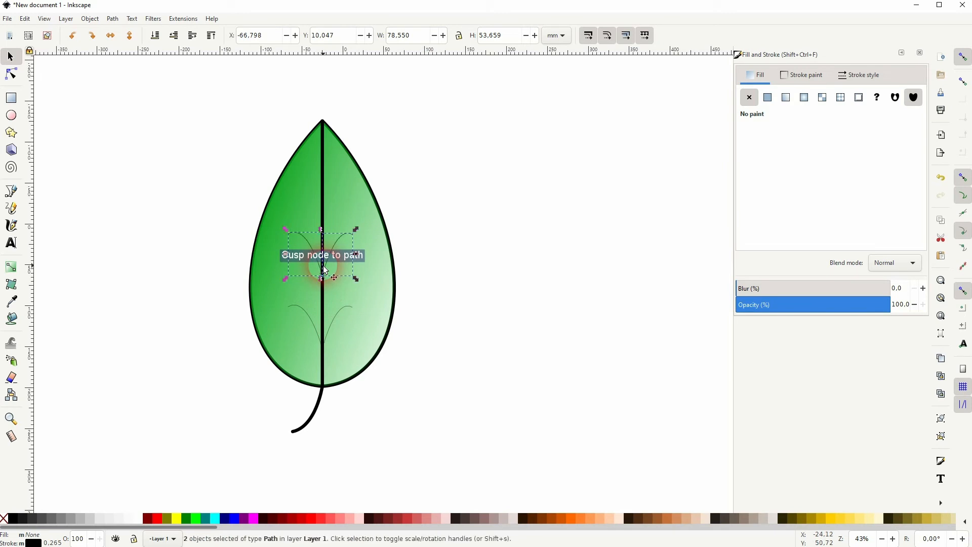
left_click_drag(321, 269, 321, 199)
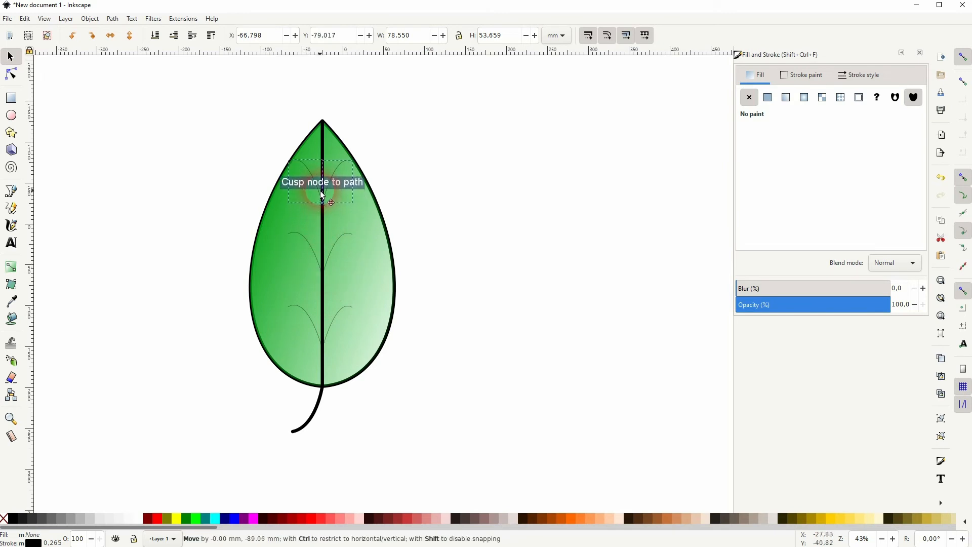
left_click(10, 56)
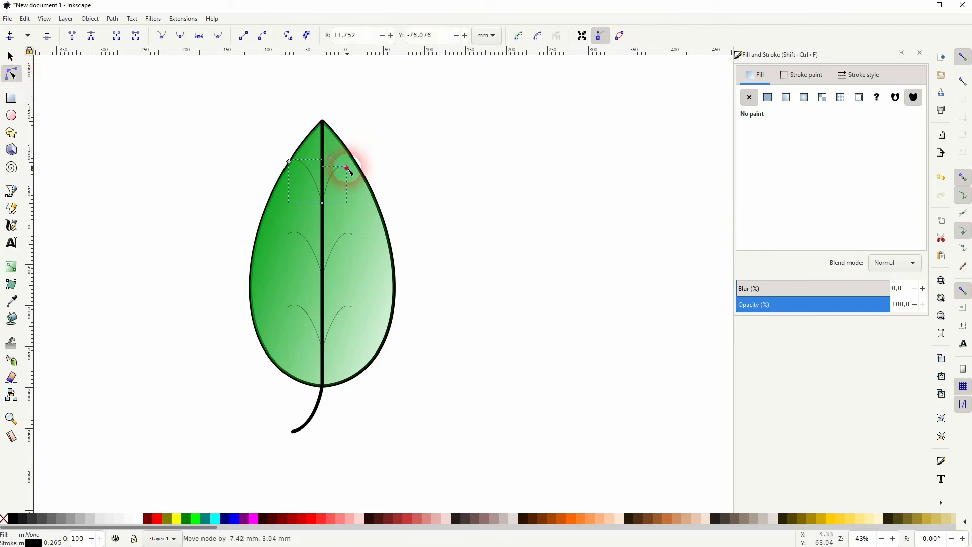
- Pull the top and middle vein ends outward toward the leaf edges, then return to the Selector
left_click_drag(345, 169, 288, 164)
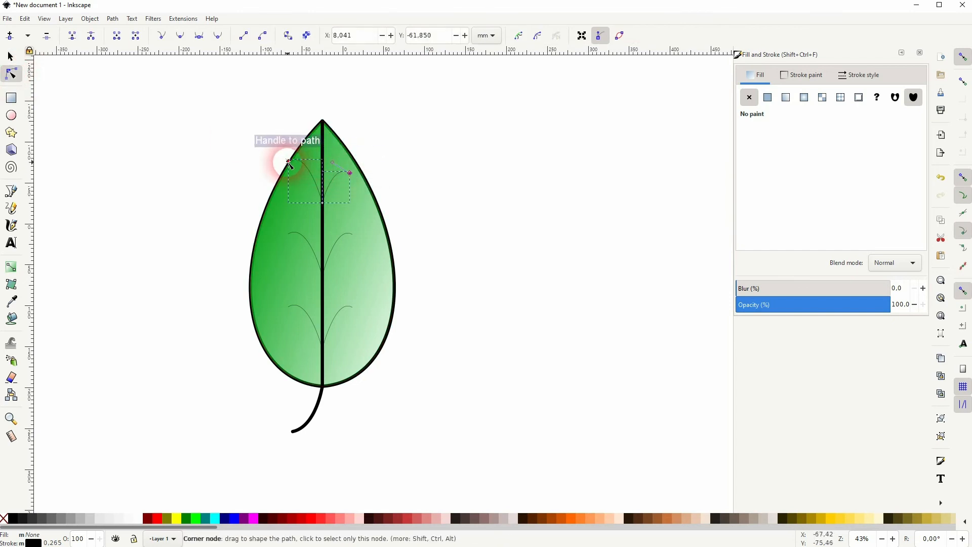
left_click_drag(288, 162, 298, 179)
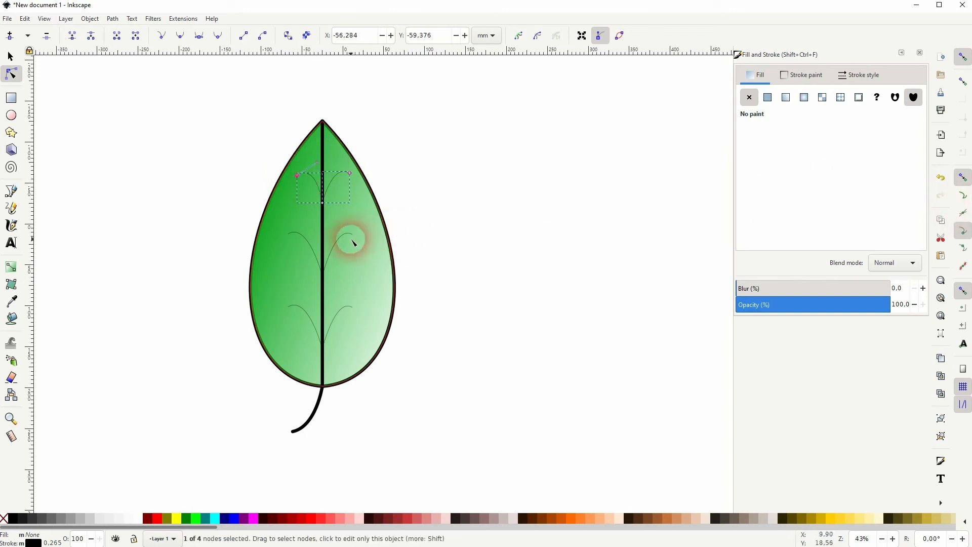
left_click_drag(321, 189, 321, 275)
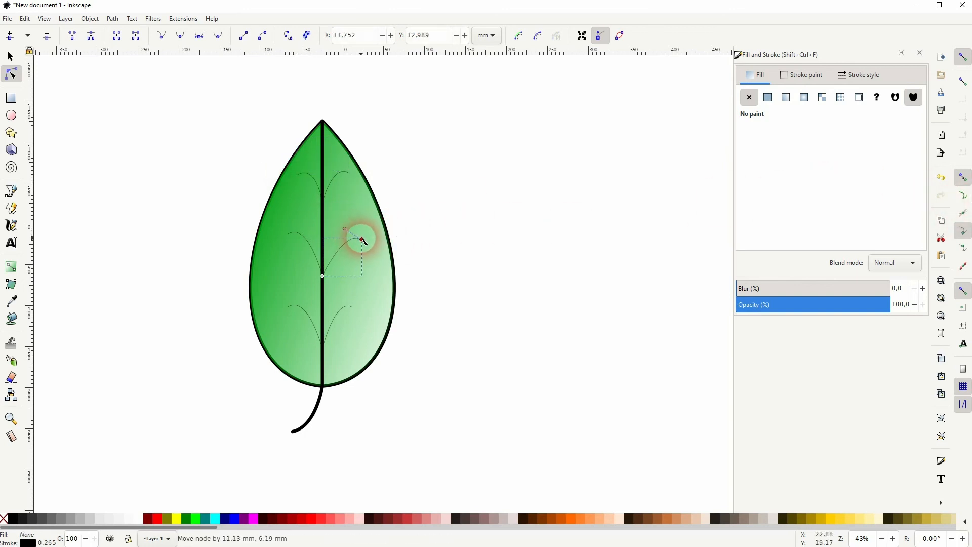
left_click_drag(363, 241, 292, 240)
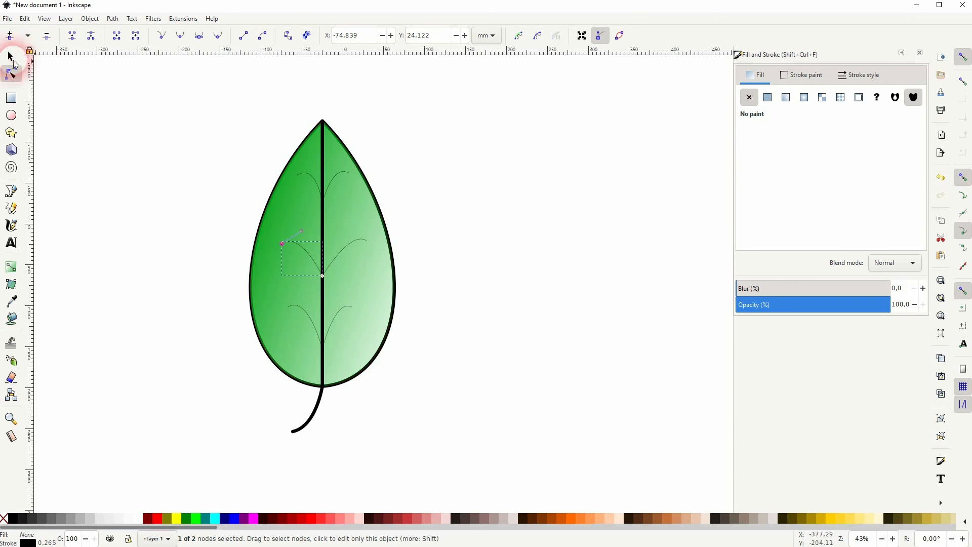
left_click(9, 57)
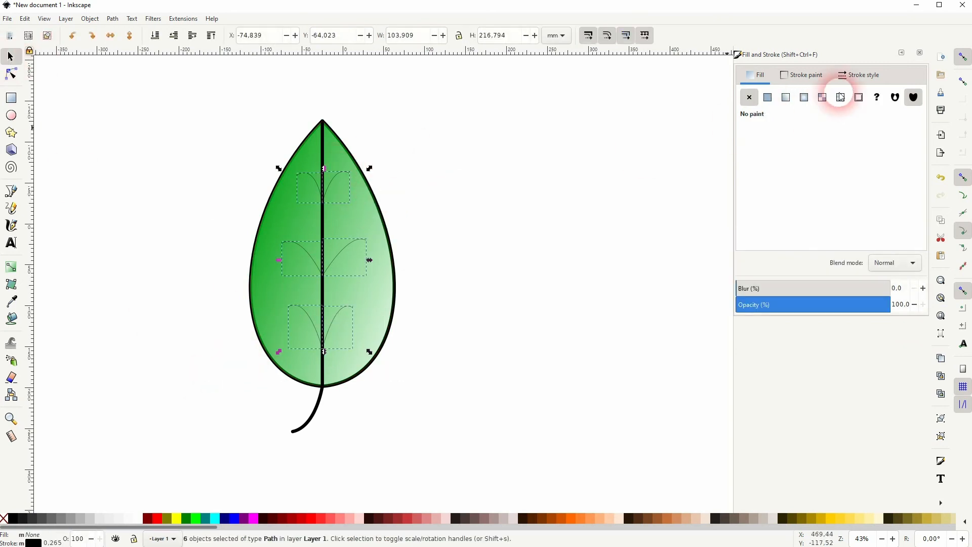
- Set the six side veins' stroke width to 10 px in Stroke style
left_click(862, 74)
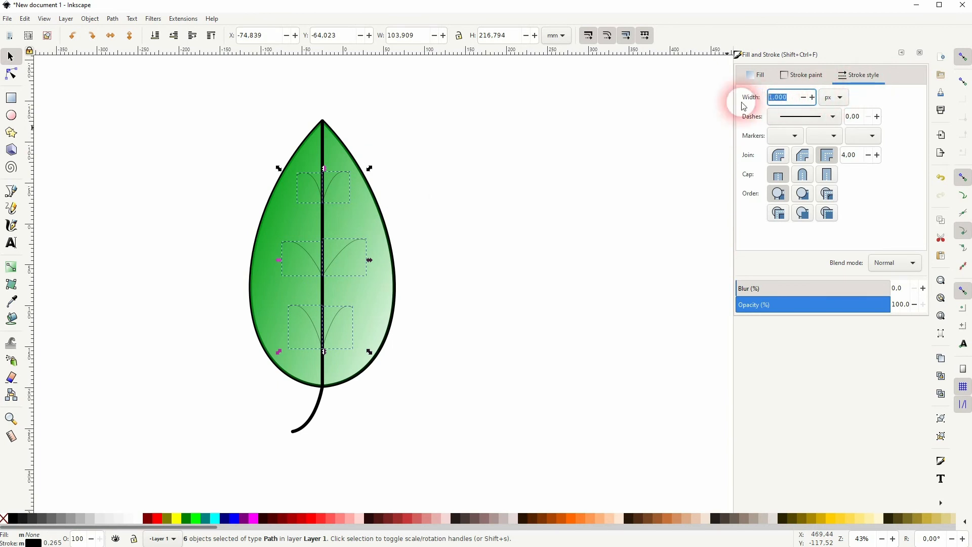
type("10.000")
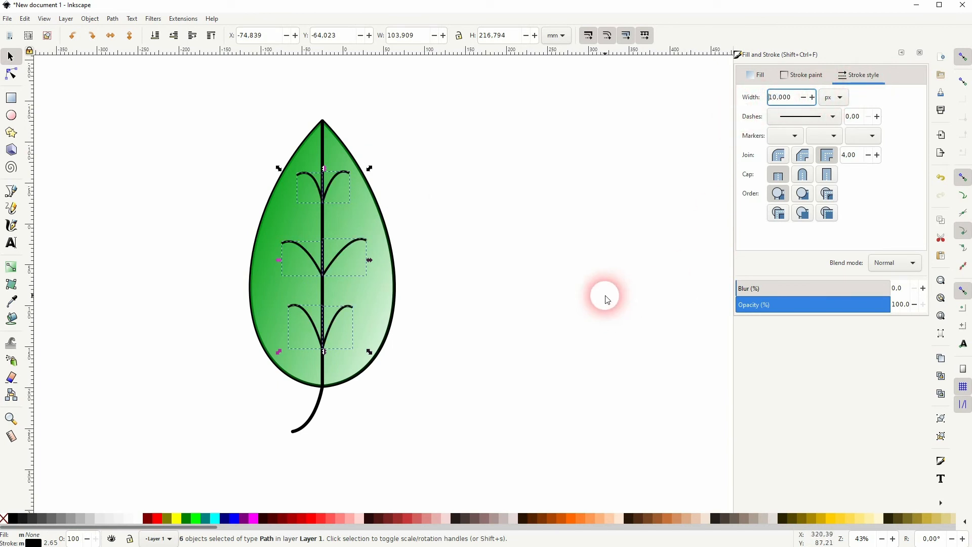
mouse_move(396, 269)
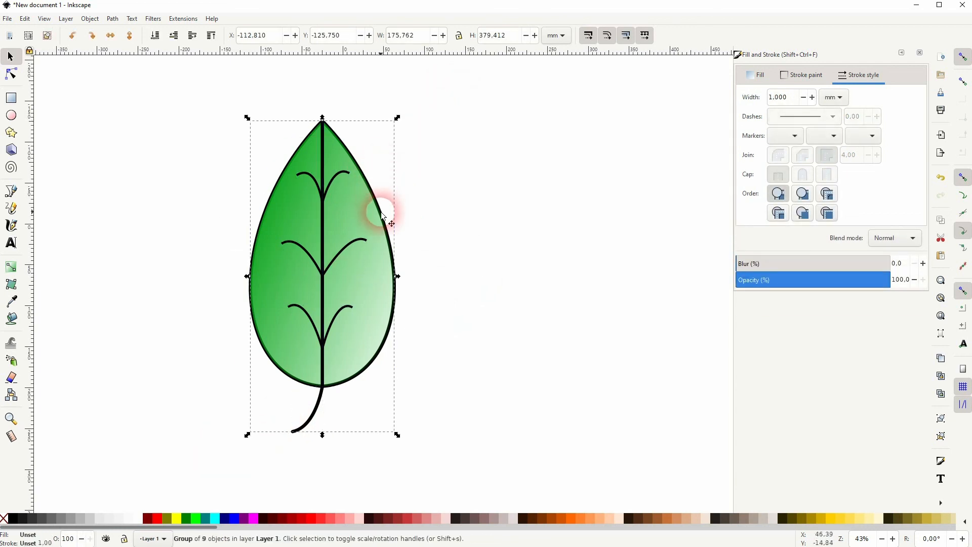
- Group the leaf's parts into one object and tilt the whole leaf diagonally
left_click(230, 365)
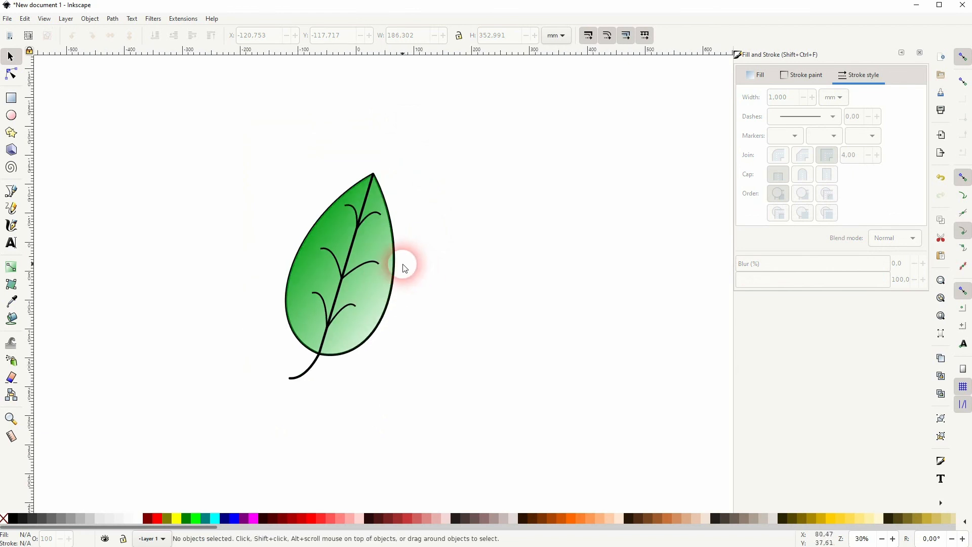
mouse_move(479, 210)
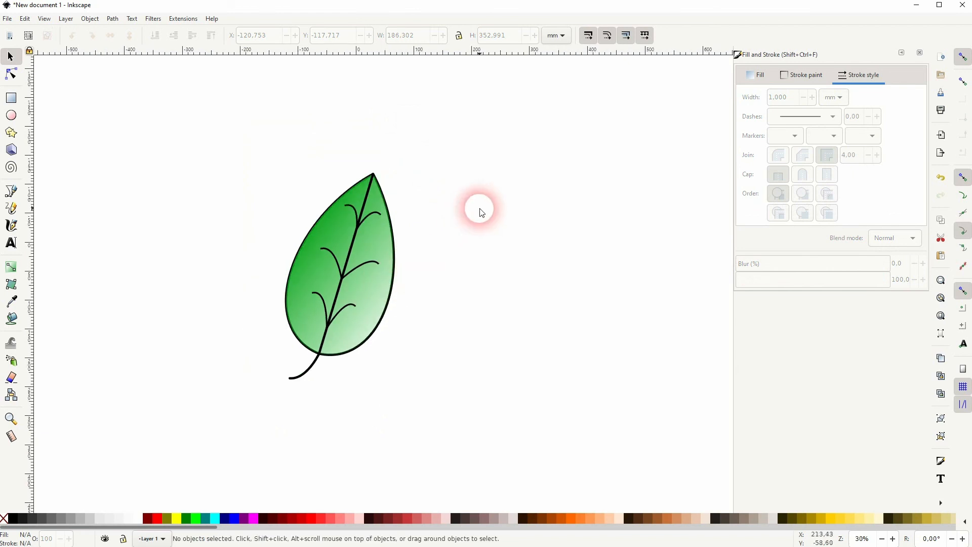